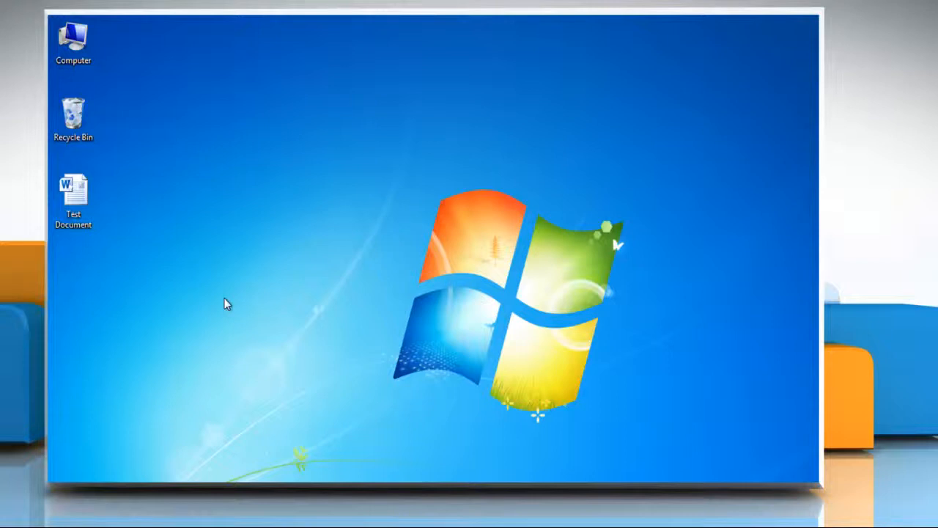
pyautogui.moveTo(197, 285)
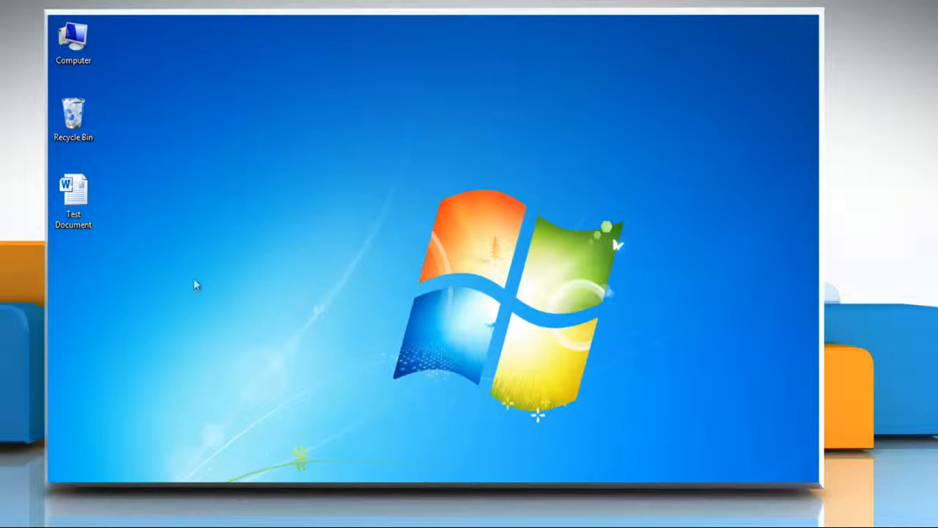
# - Open Test Document from the desktop via its context menu
pyautogui.rightClick(73, 194)
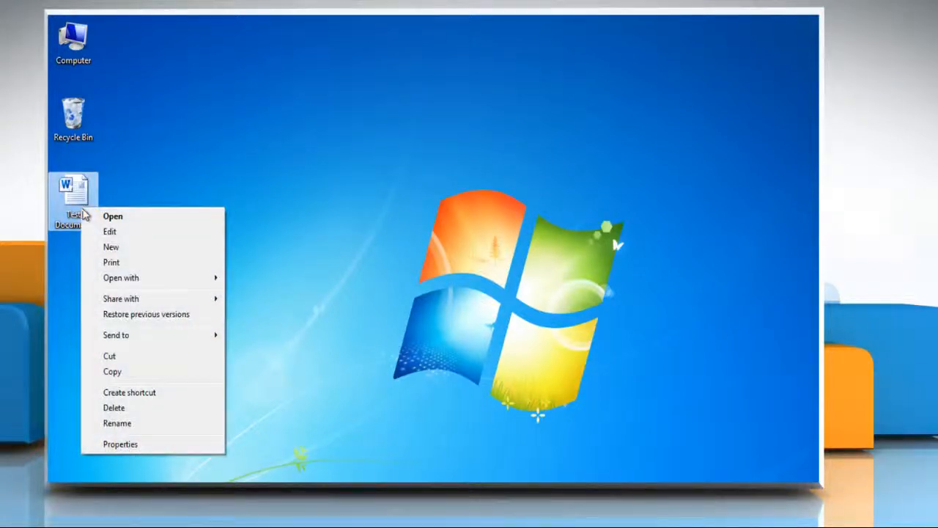
pyautogui.click(111, 216)
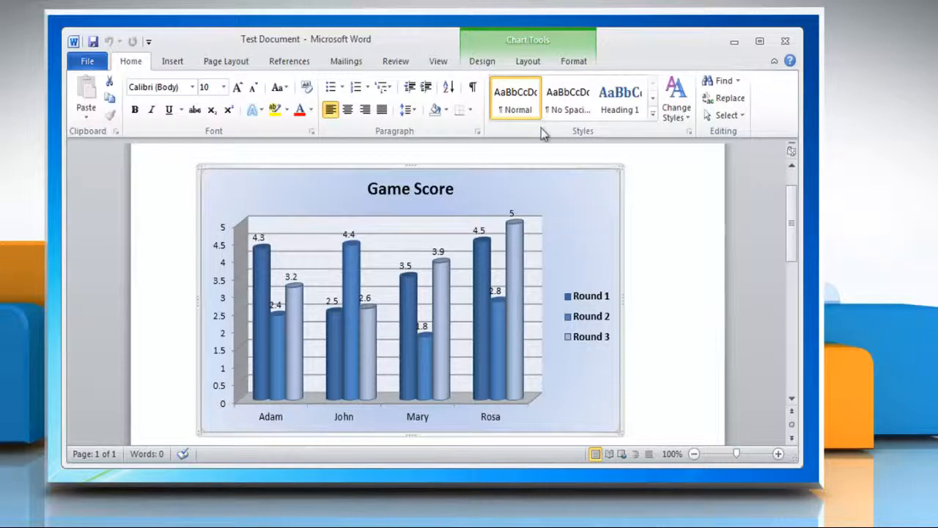
# - Switch to the Chart Tools Layout ribbon for the selected Game Score chart
pyautogui.click(527, 61)
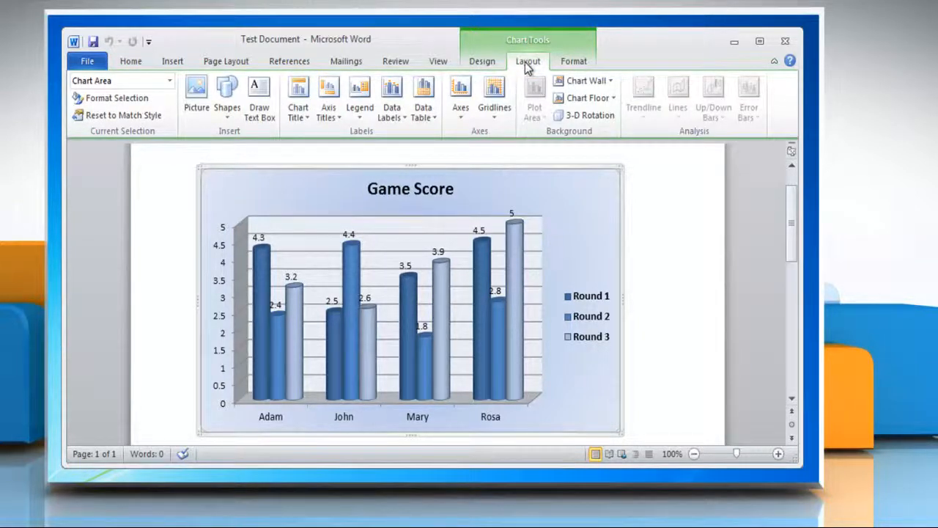
pyautogui.moveTo(359, 96)
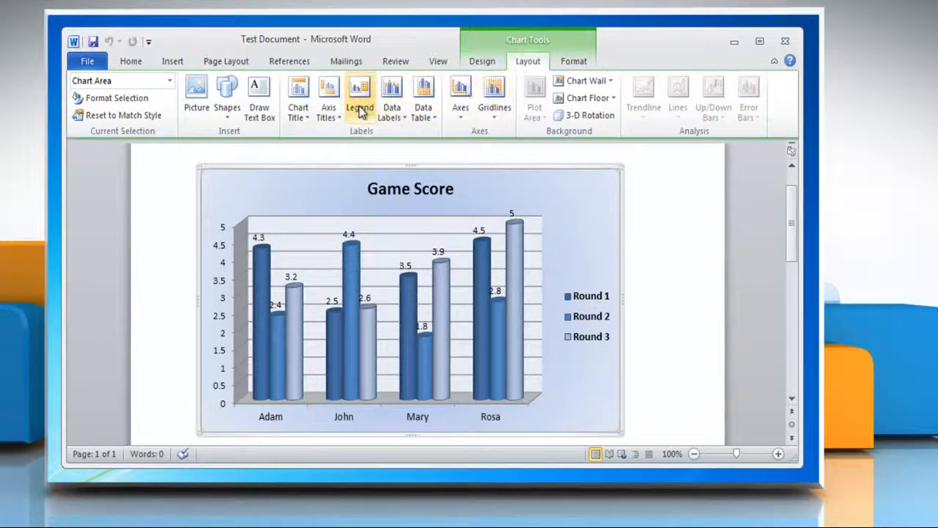
# - Move the chart legend (Round 1–3) to the left using Show Legend at Left
pyautogui.click(361, 97)
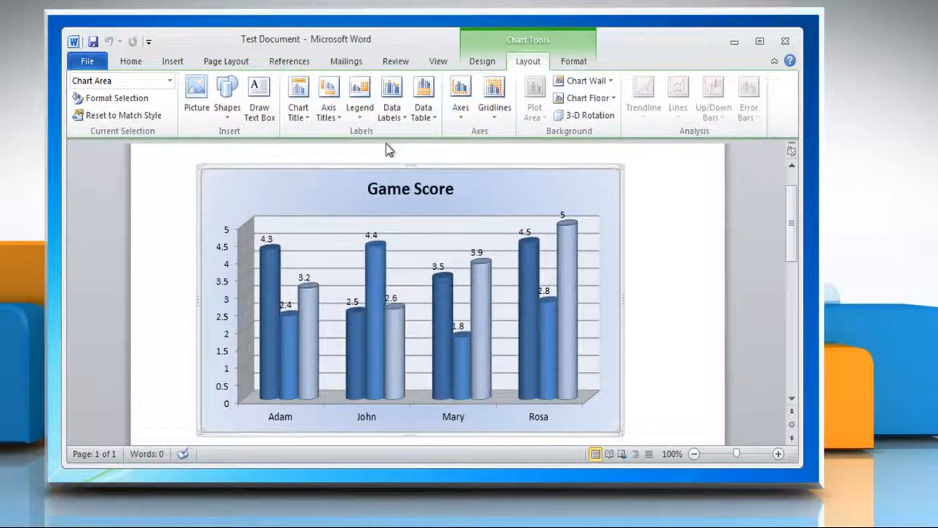
pyautogui.moveTo(647, 236)
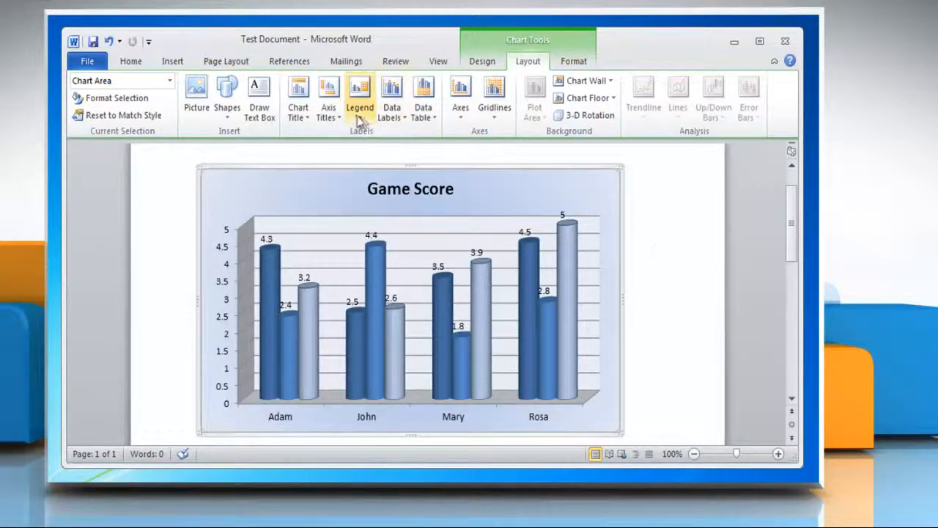
pyautogui.click(359, 99)
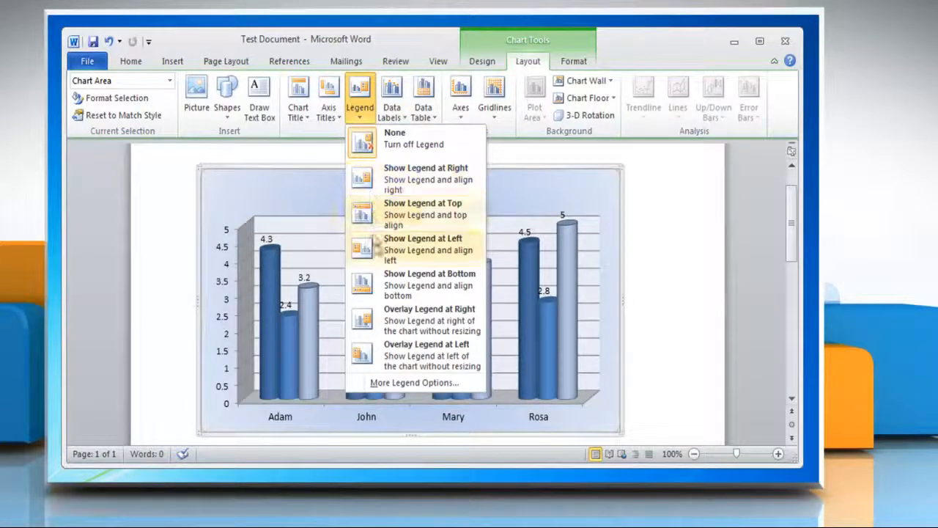
pyautogui.click(422, 238)
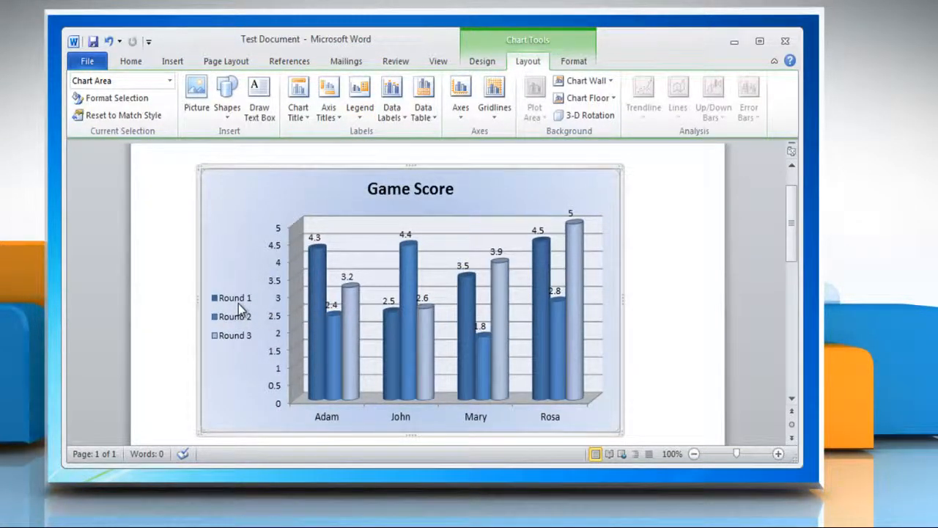
pyautogui.click(234, 317)
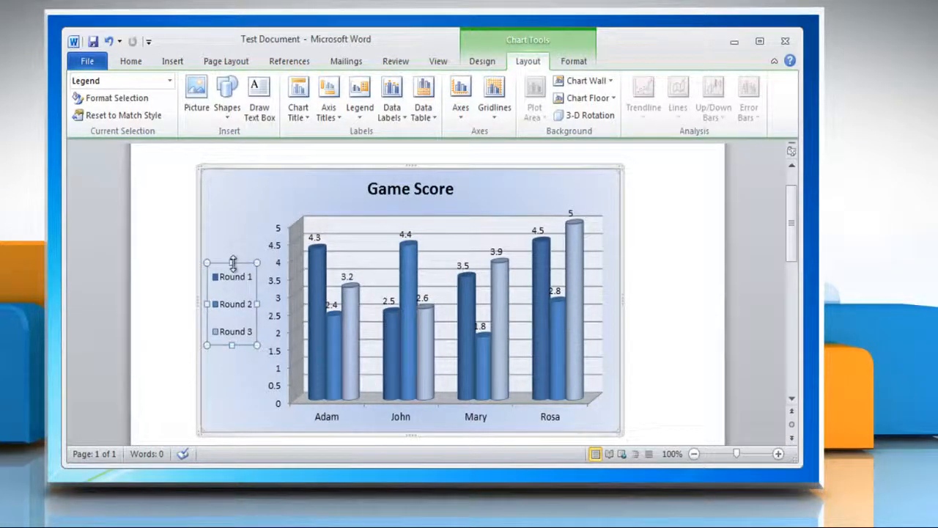
pyautogui.click(680, 282)
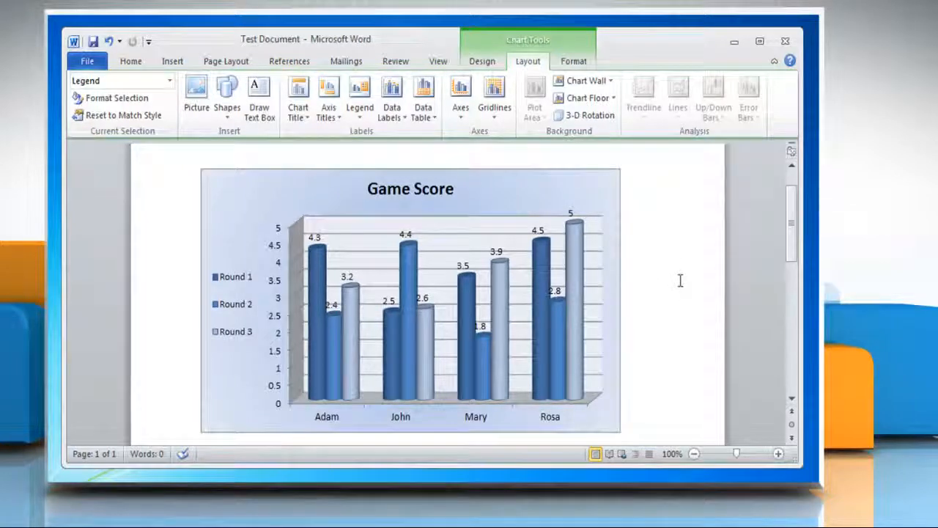
pyautogui.click(680, 278)
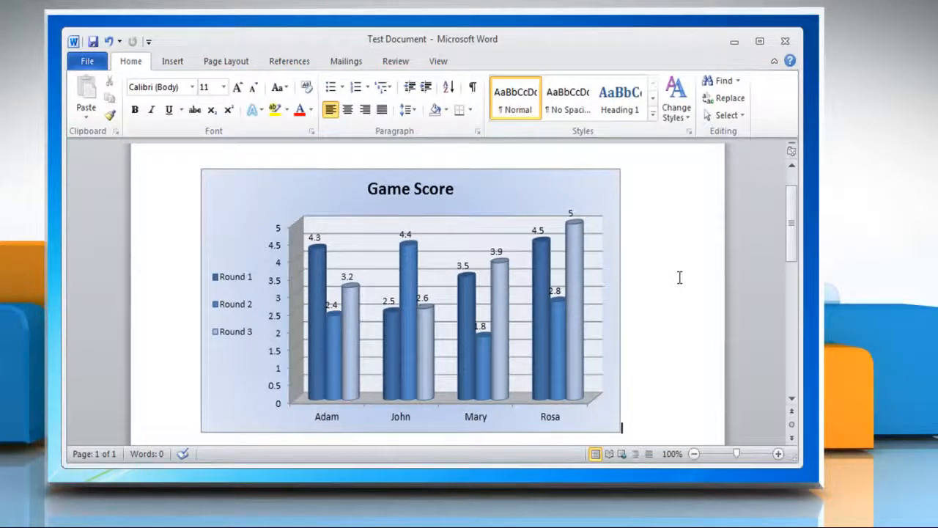